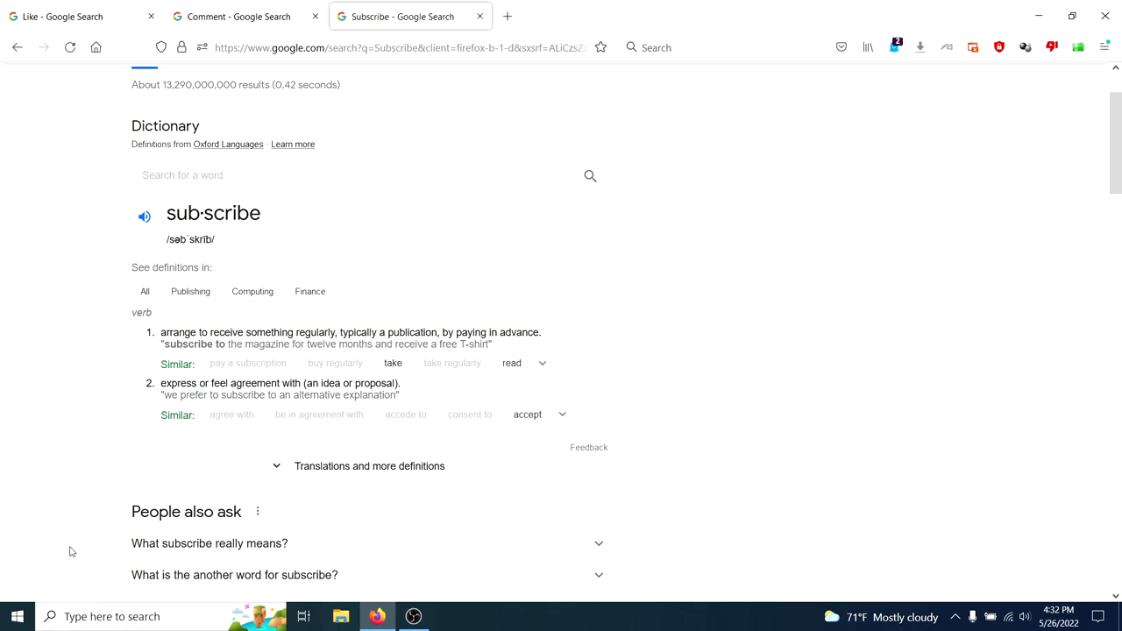
{"action": "mouse_move", "coordinate": [92, 565]}
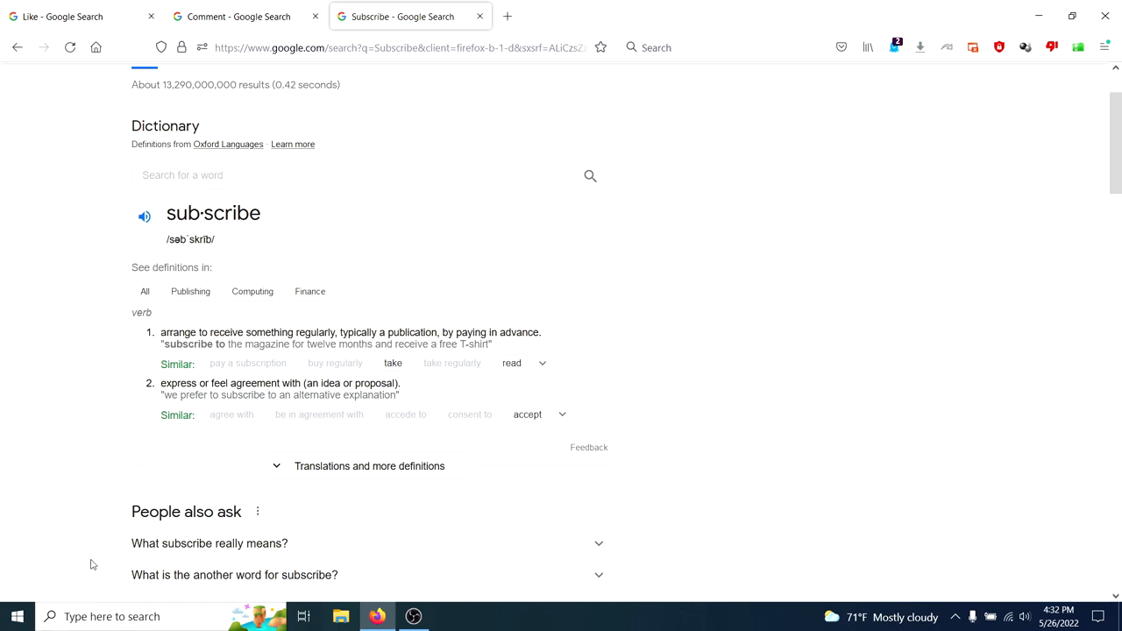
{"action": "mouse_move", "coordinate": [93, 583]}
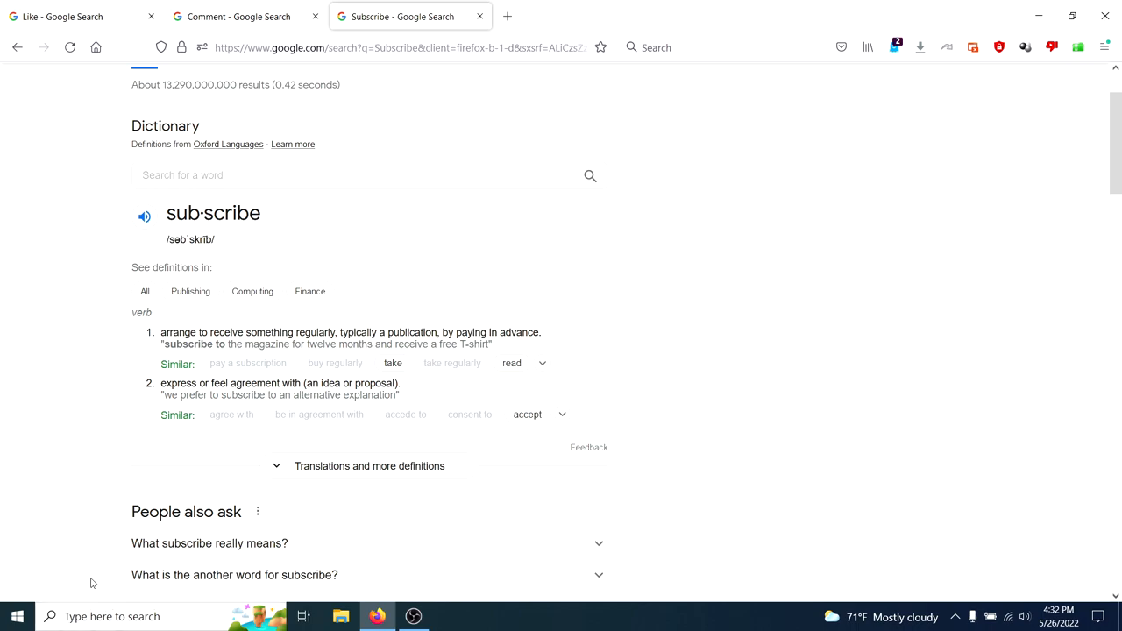
{"action": "mouse_move", "coordinate": [97, 596]}
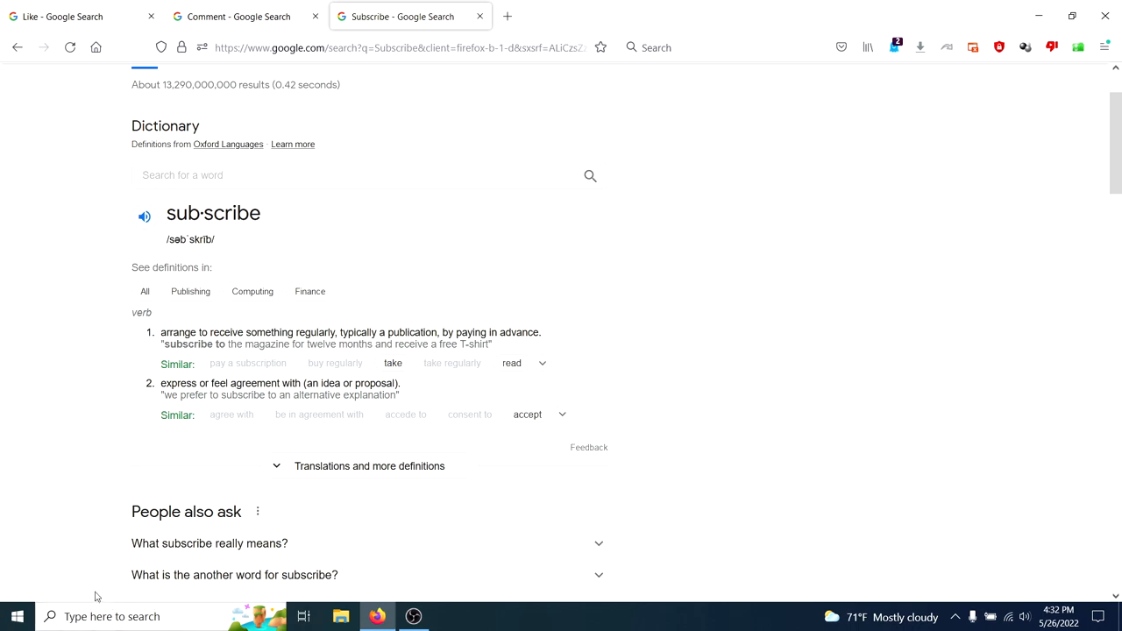
{"action": "mouse_move", "coordinate": [245, 538]}
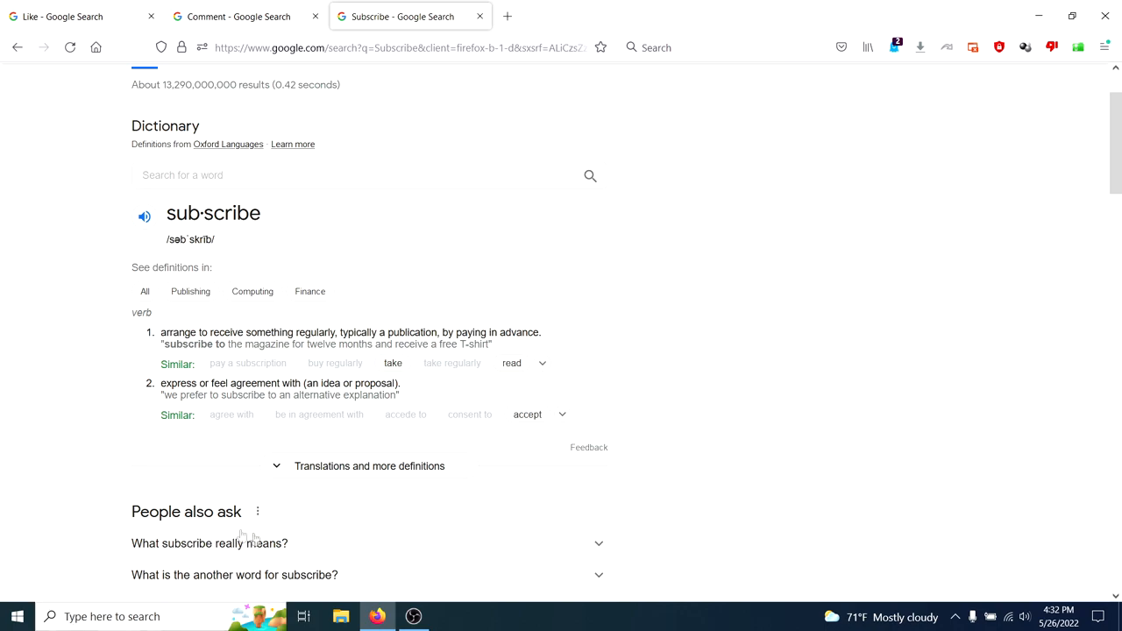
{"action": "mouse_move", "coordinate": [302, 547]}
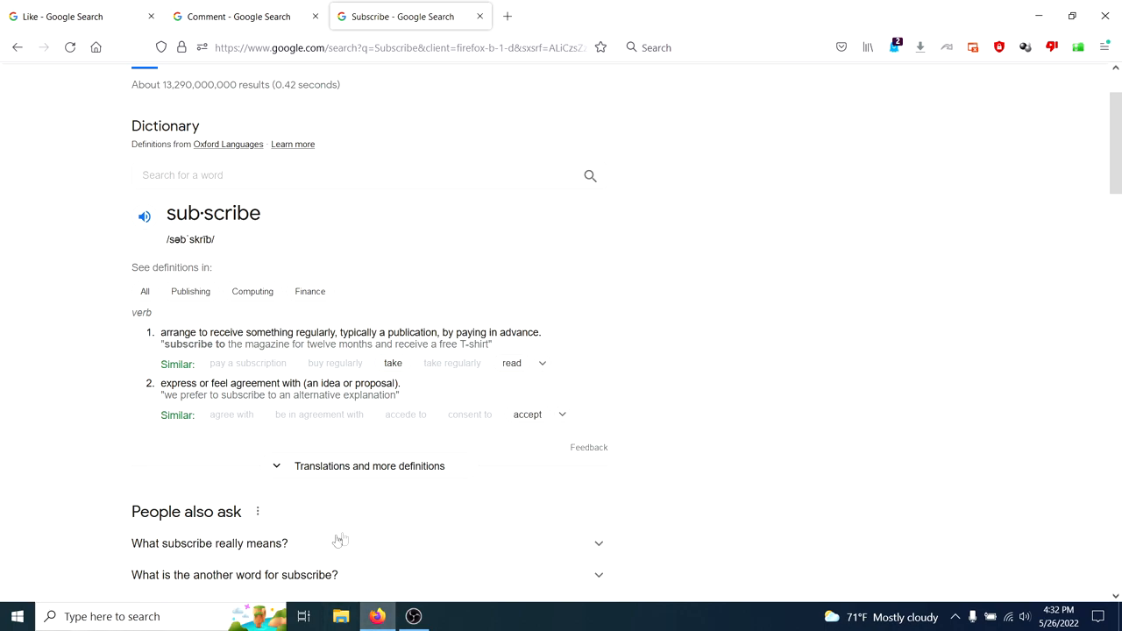
{"action": "mouse_move", "coordinate": [125, 430]}
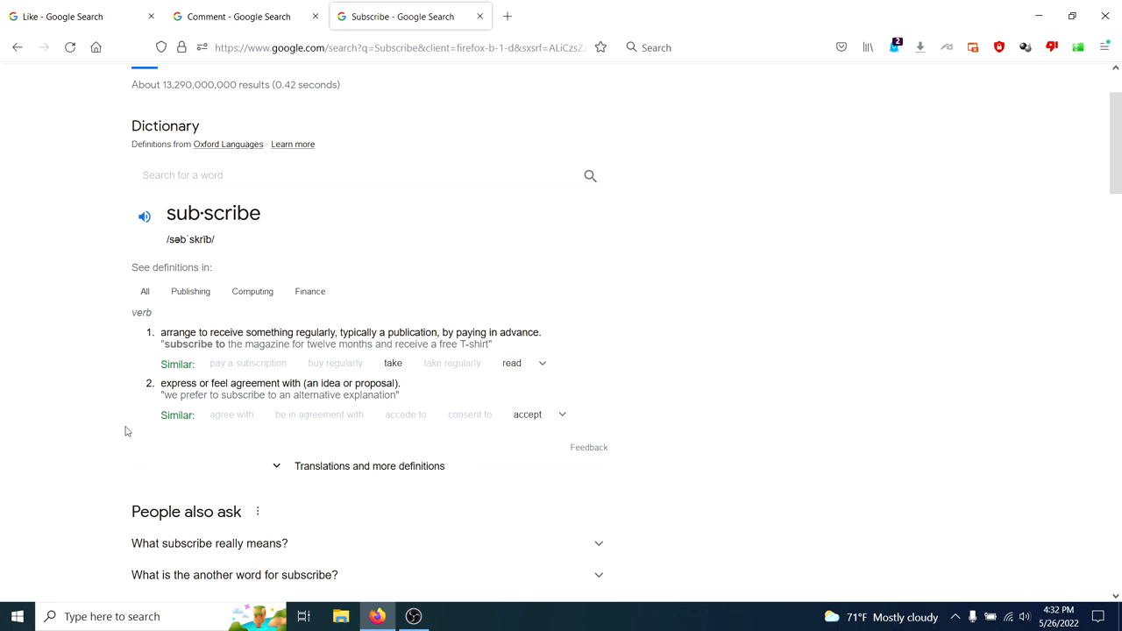
{"action": "mouse_move", "coordinate": [60, 453]}
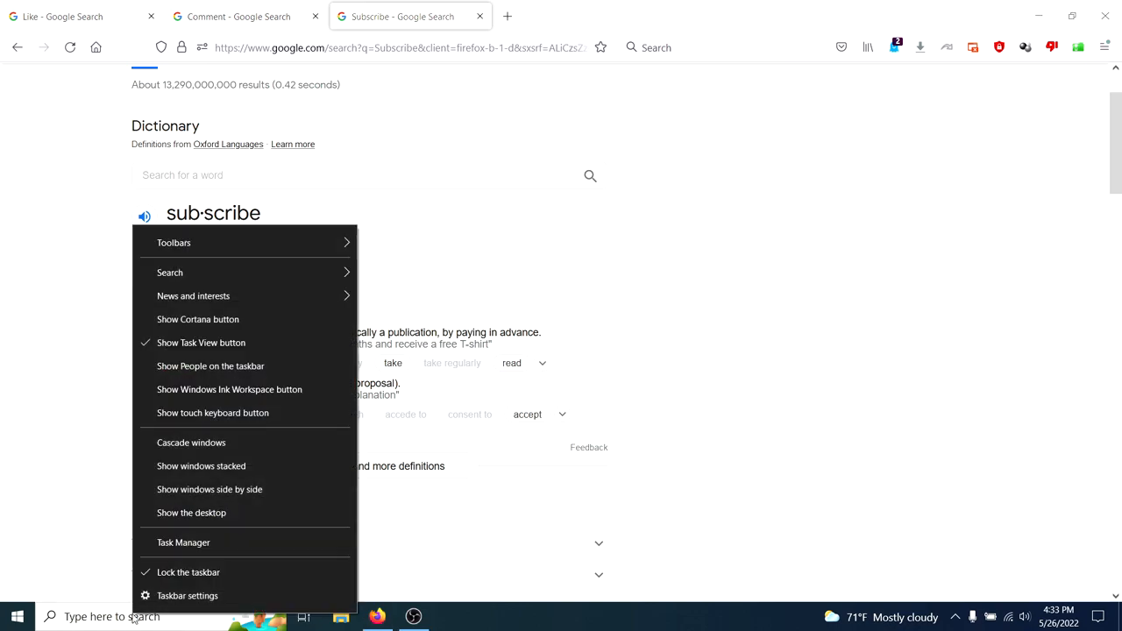
{"action": "mouse_move", "coordinate": [170, 272]}
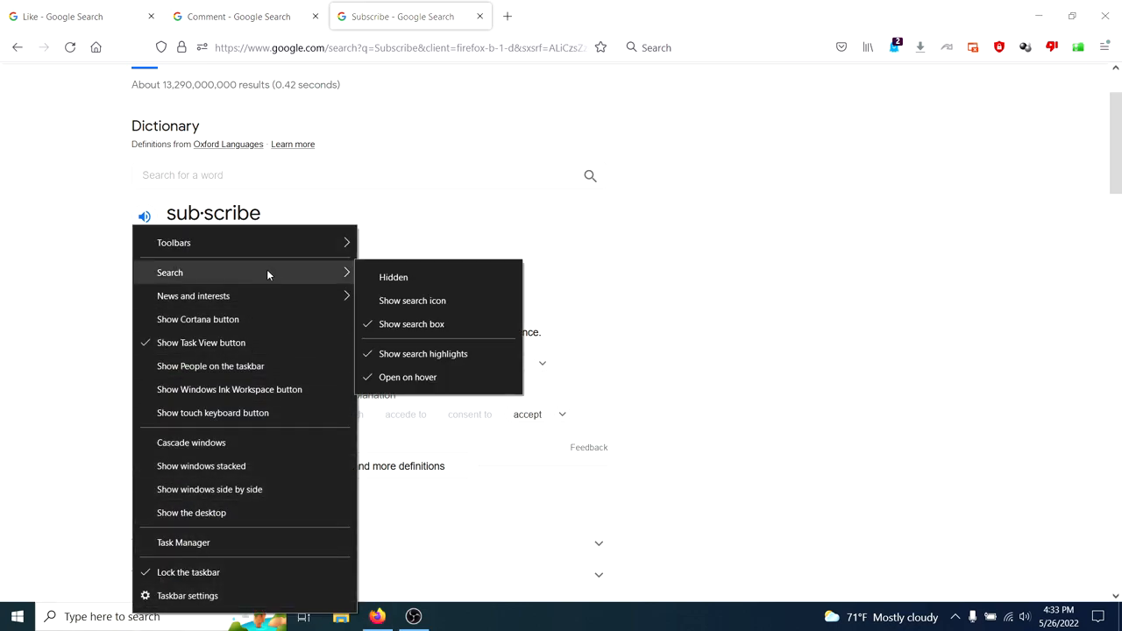
{"action": "mouse_move", "coordinate": [423, 353]}
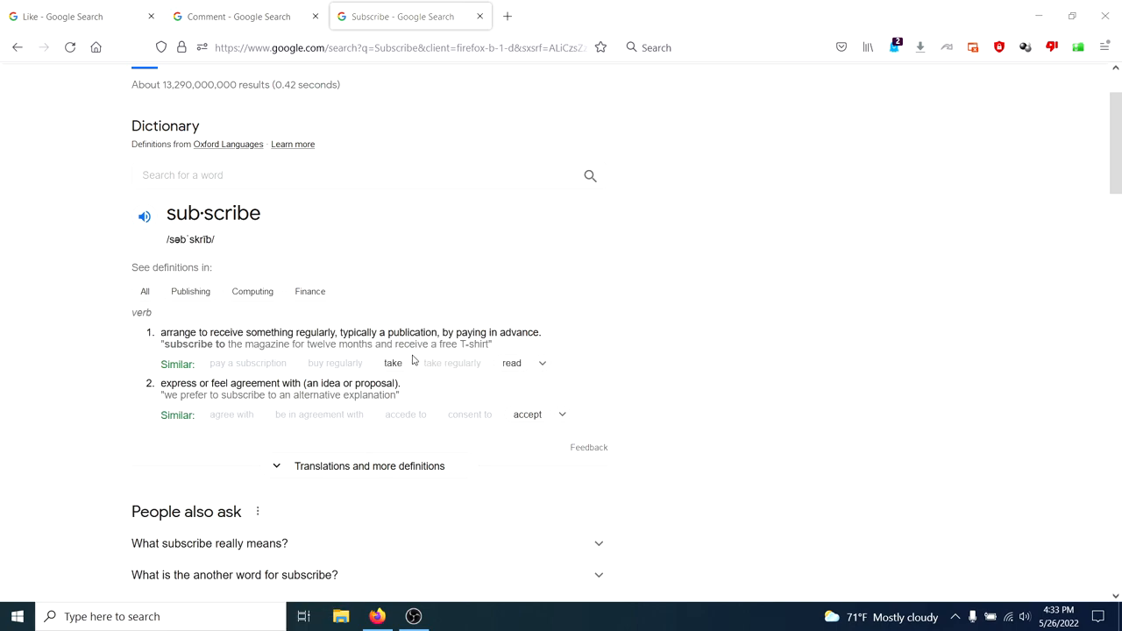
{"action": "mouse_move", "coordinate": [762, 326]}
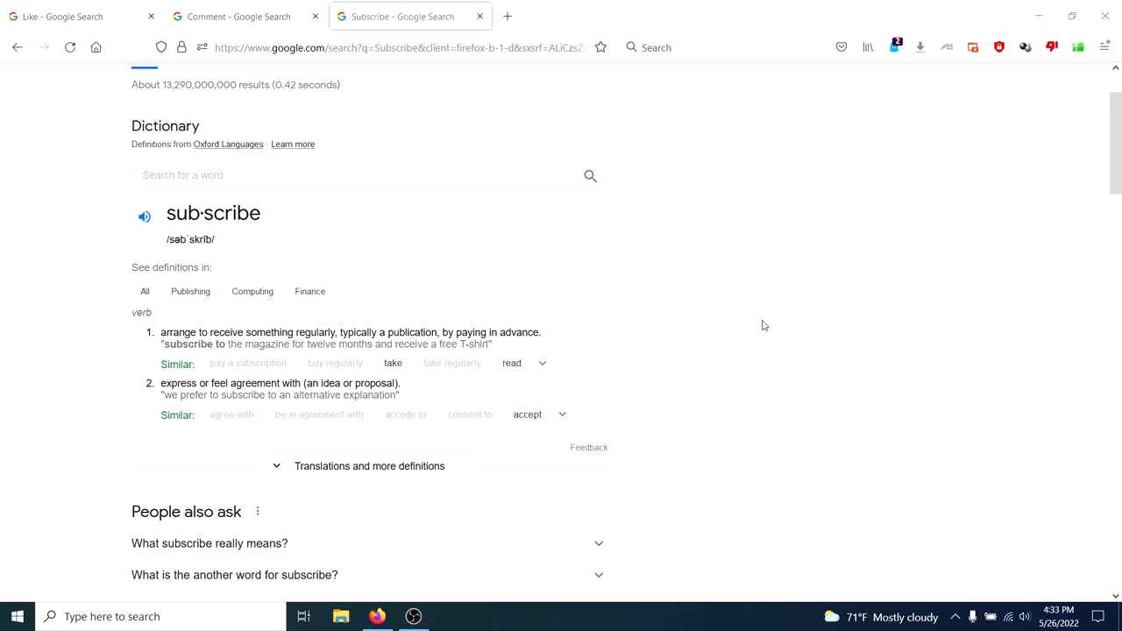
{"action": "mouse_move", "coordinate": [552, 258]}
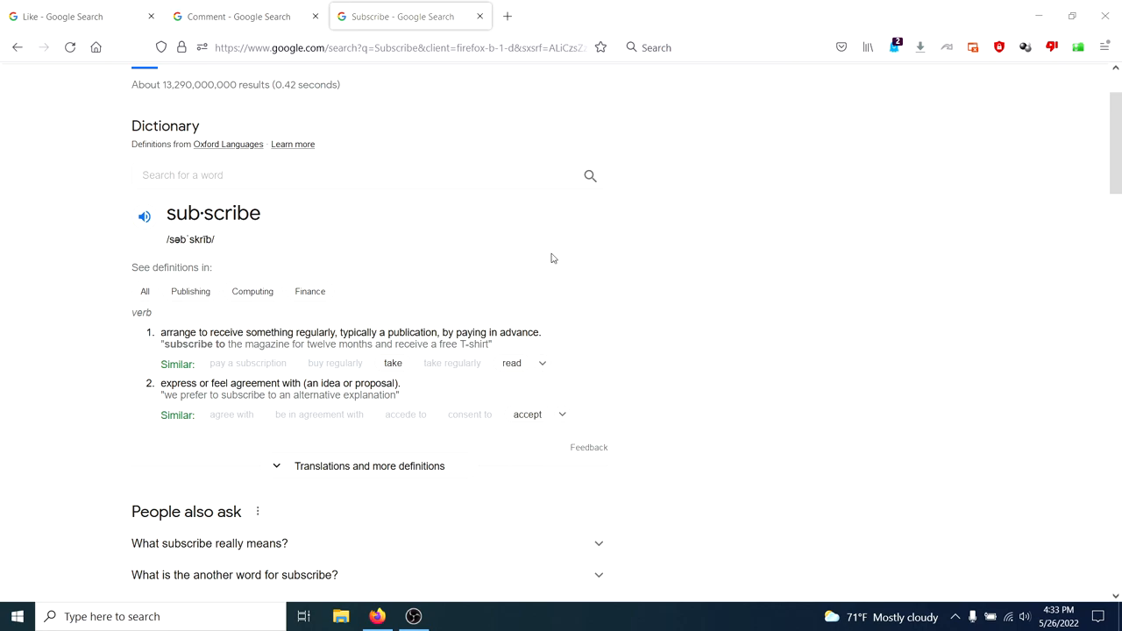